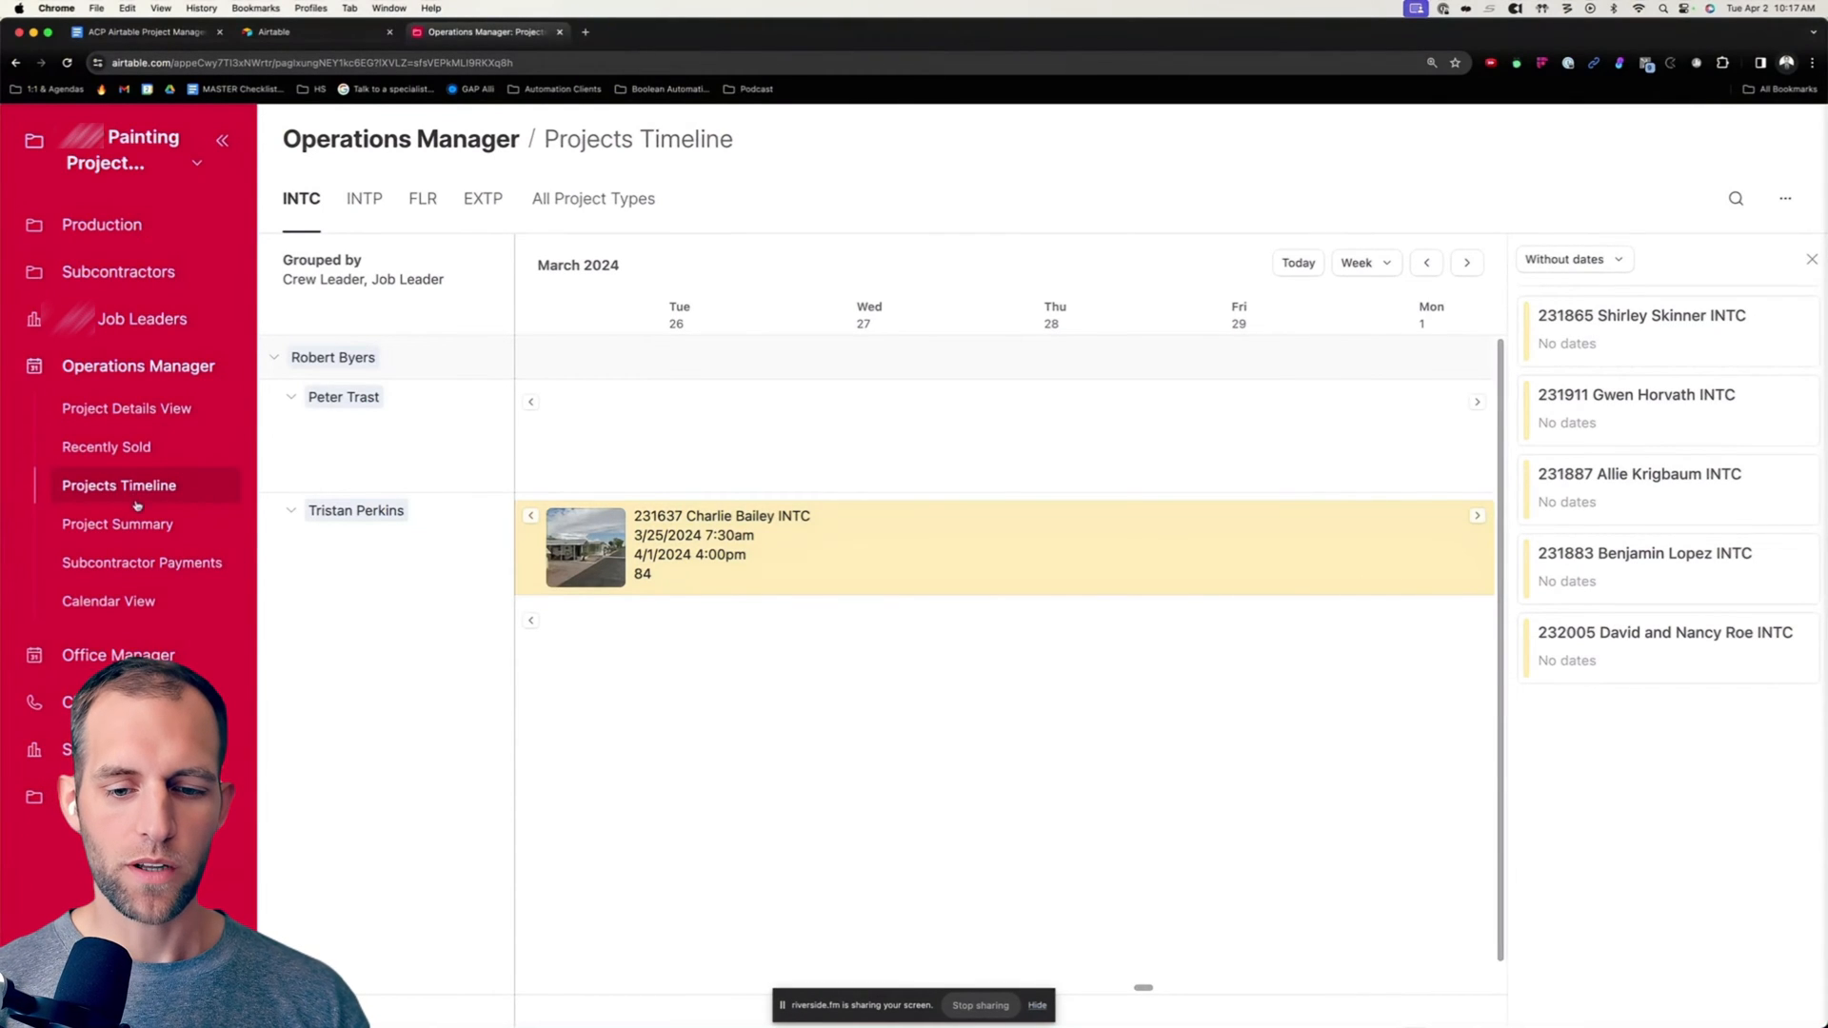
Show the Time-Off Requests table with the two approved requests in the Data view
click(139, 343)
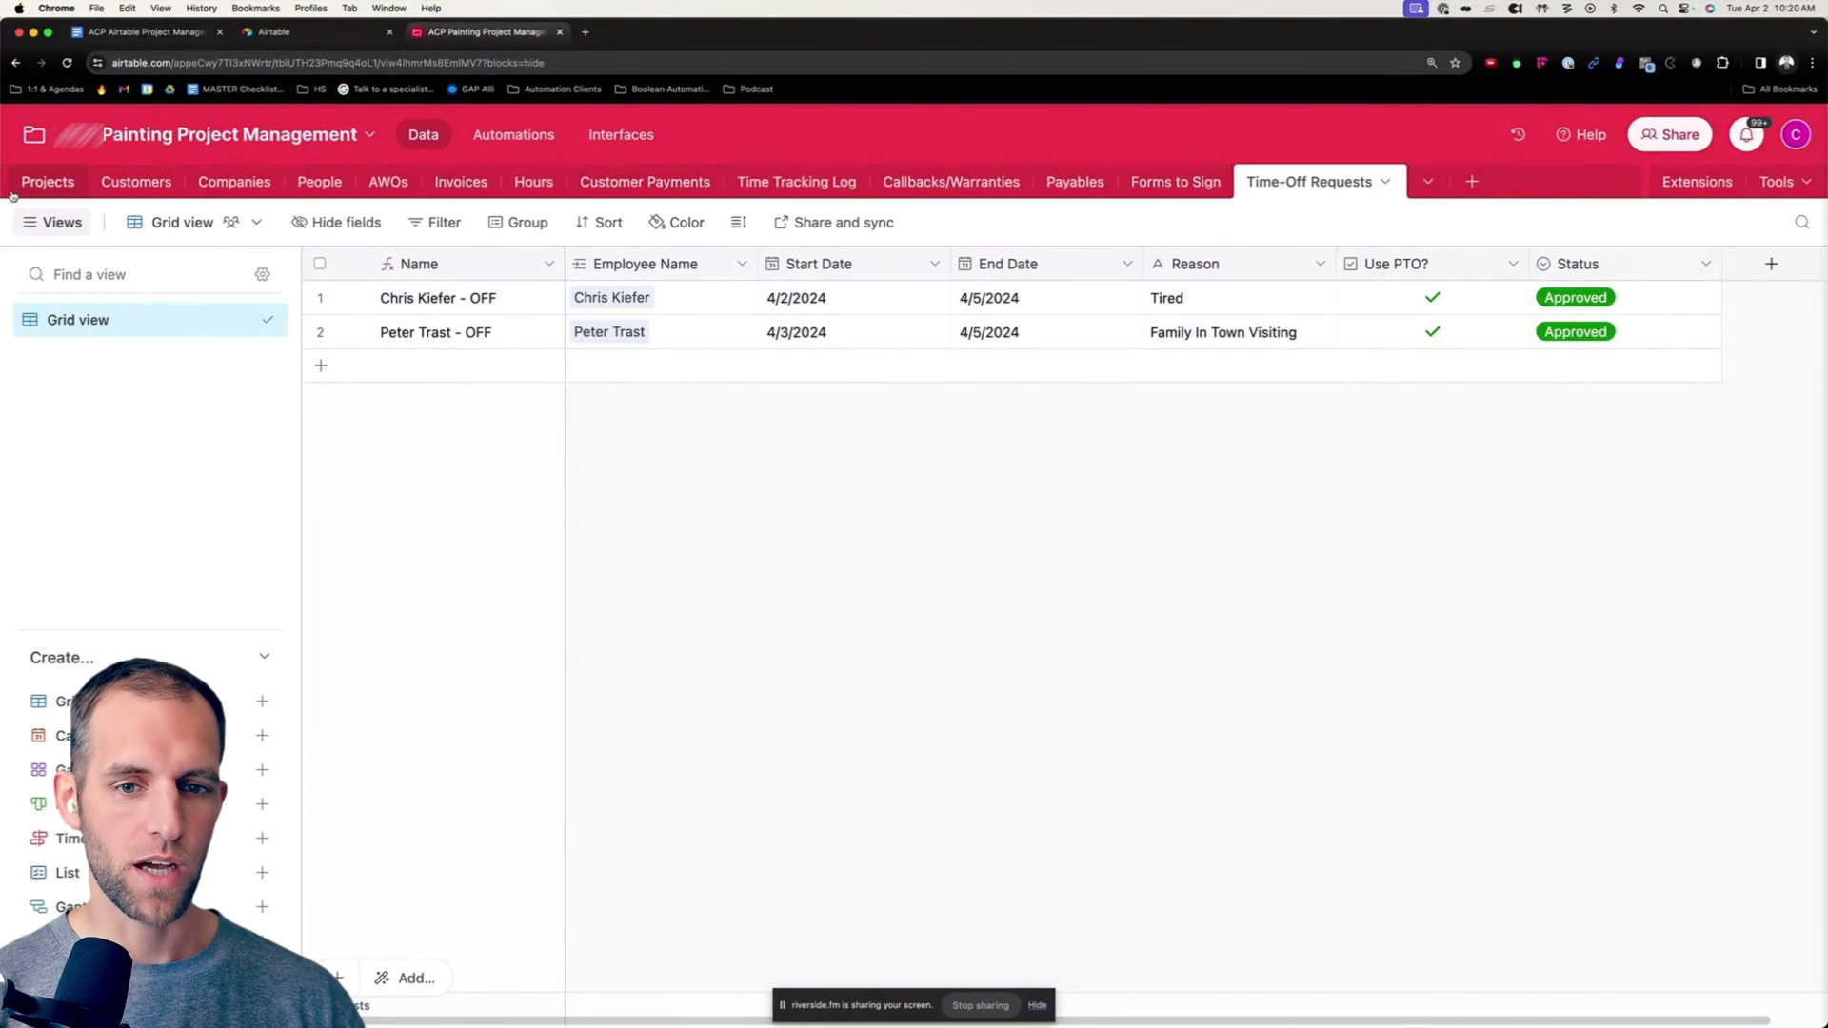
click(513, 133)
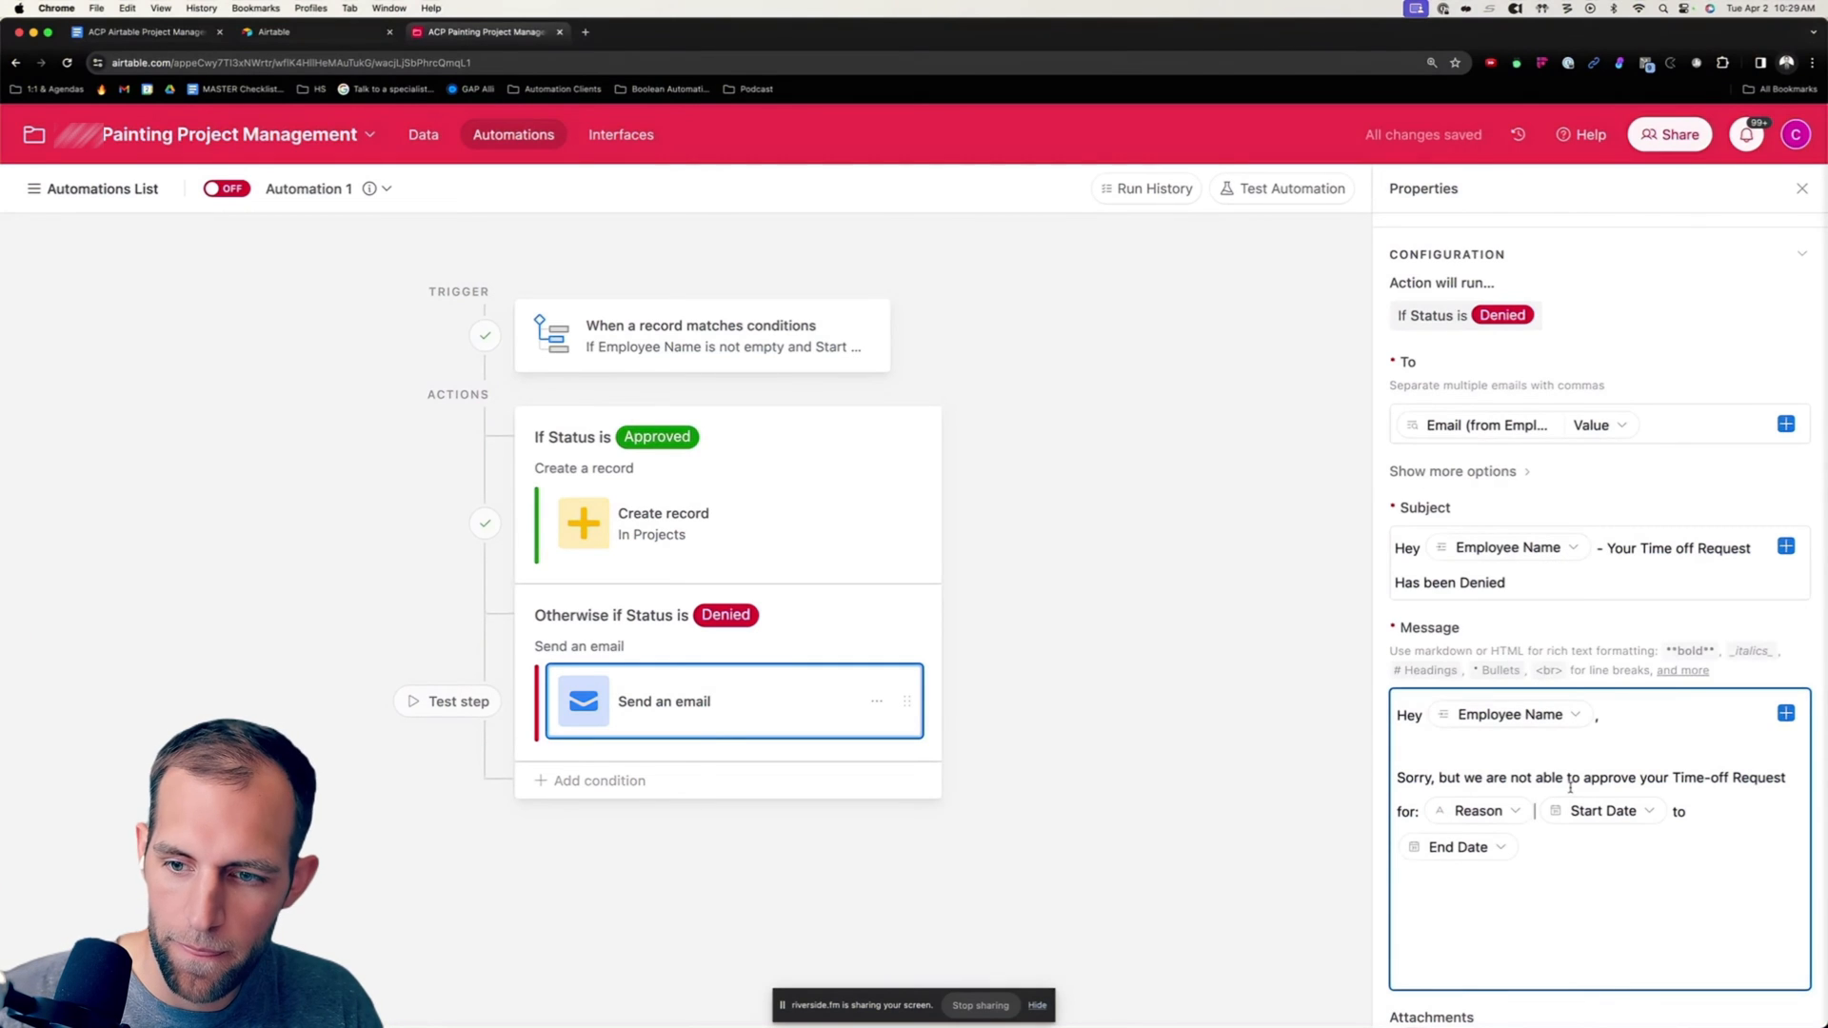
Scroll down the Denied email action to reach the closing of the message
scroll(down, 3)
text(Please reach out if you have any questions.)
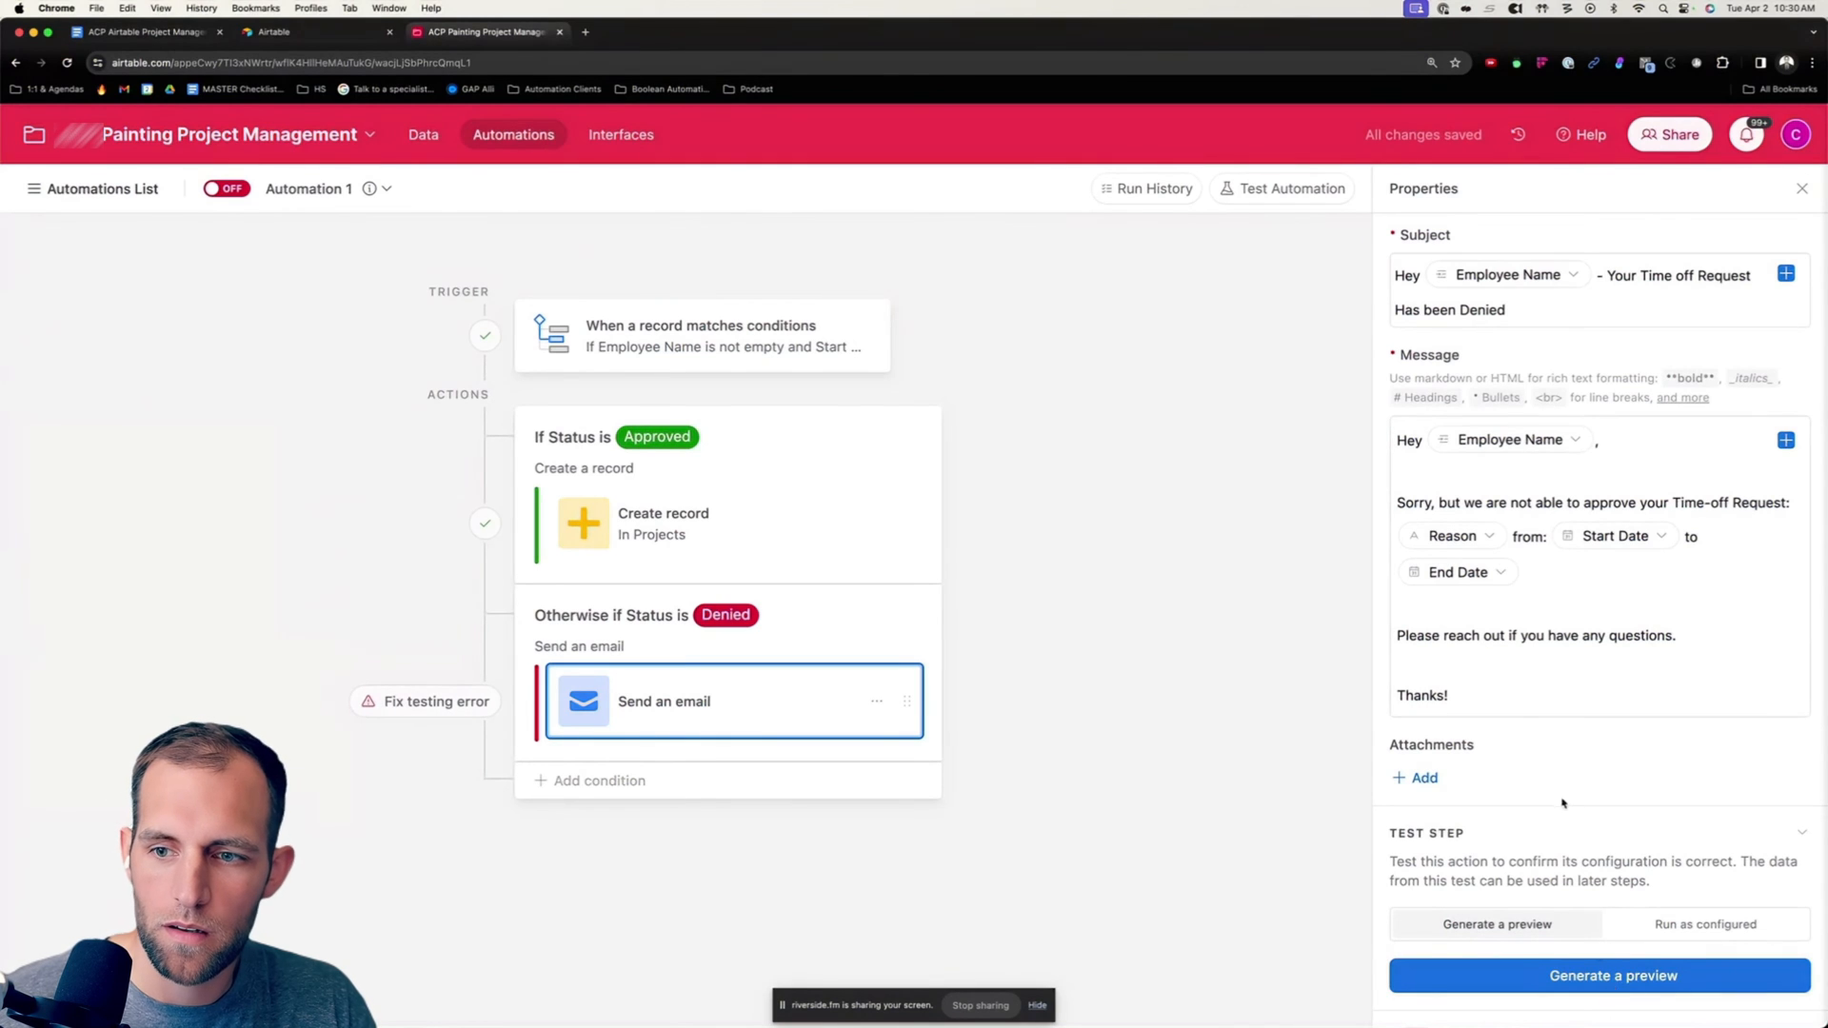
Select the 'Send an email' action under the 'Otherwise if Status is Denied' branch
click(423, 133)
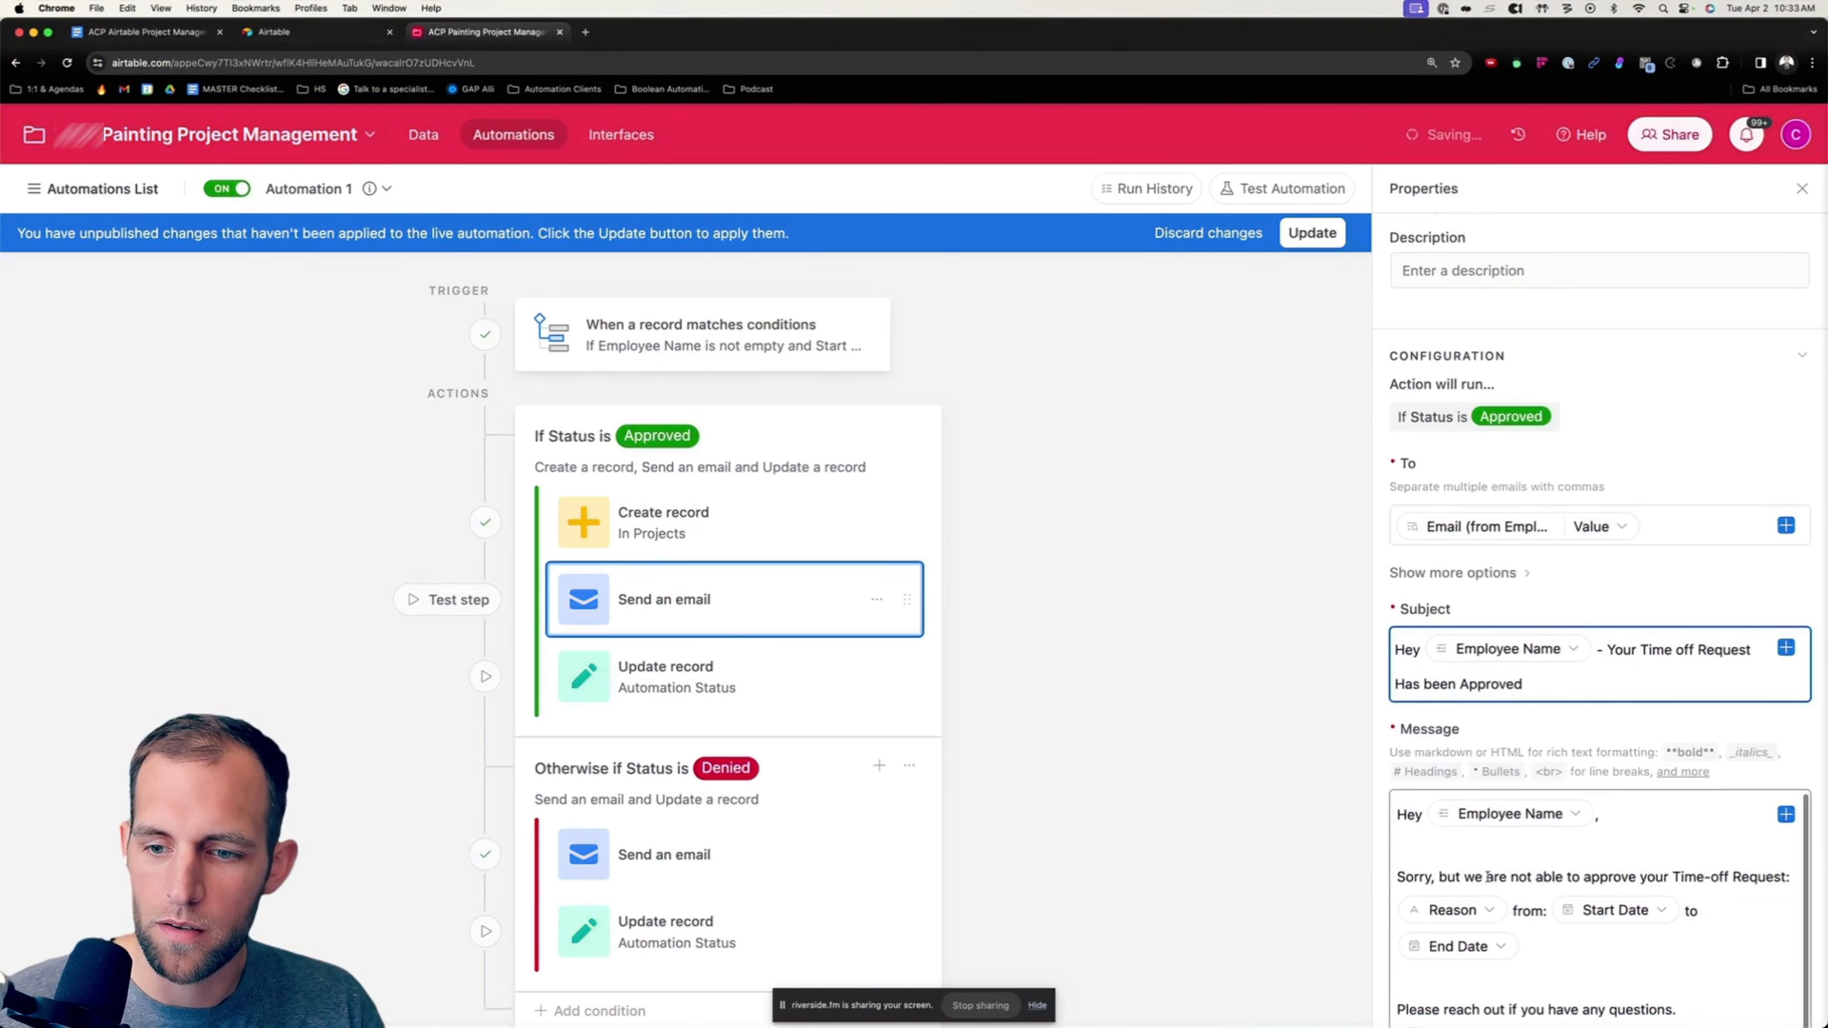
Select the Approved branch's 'Send an email' action to edit its subject to 'Has been Approved'
click(423, 133)
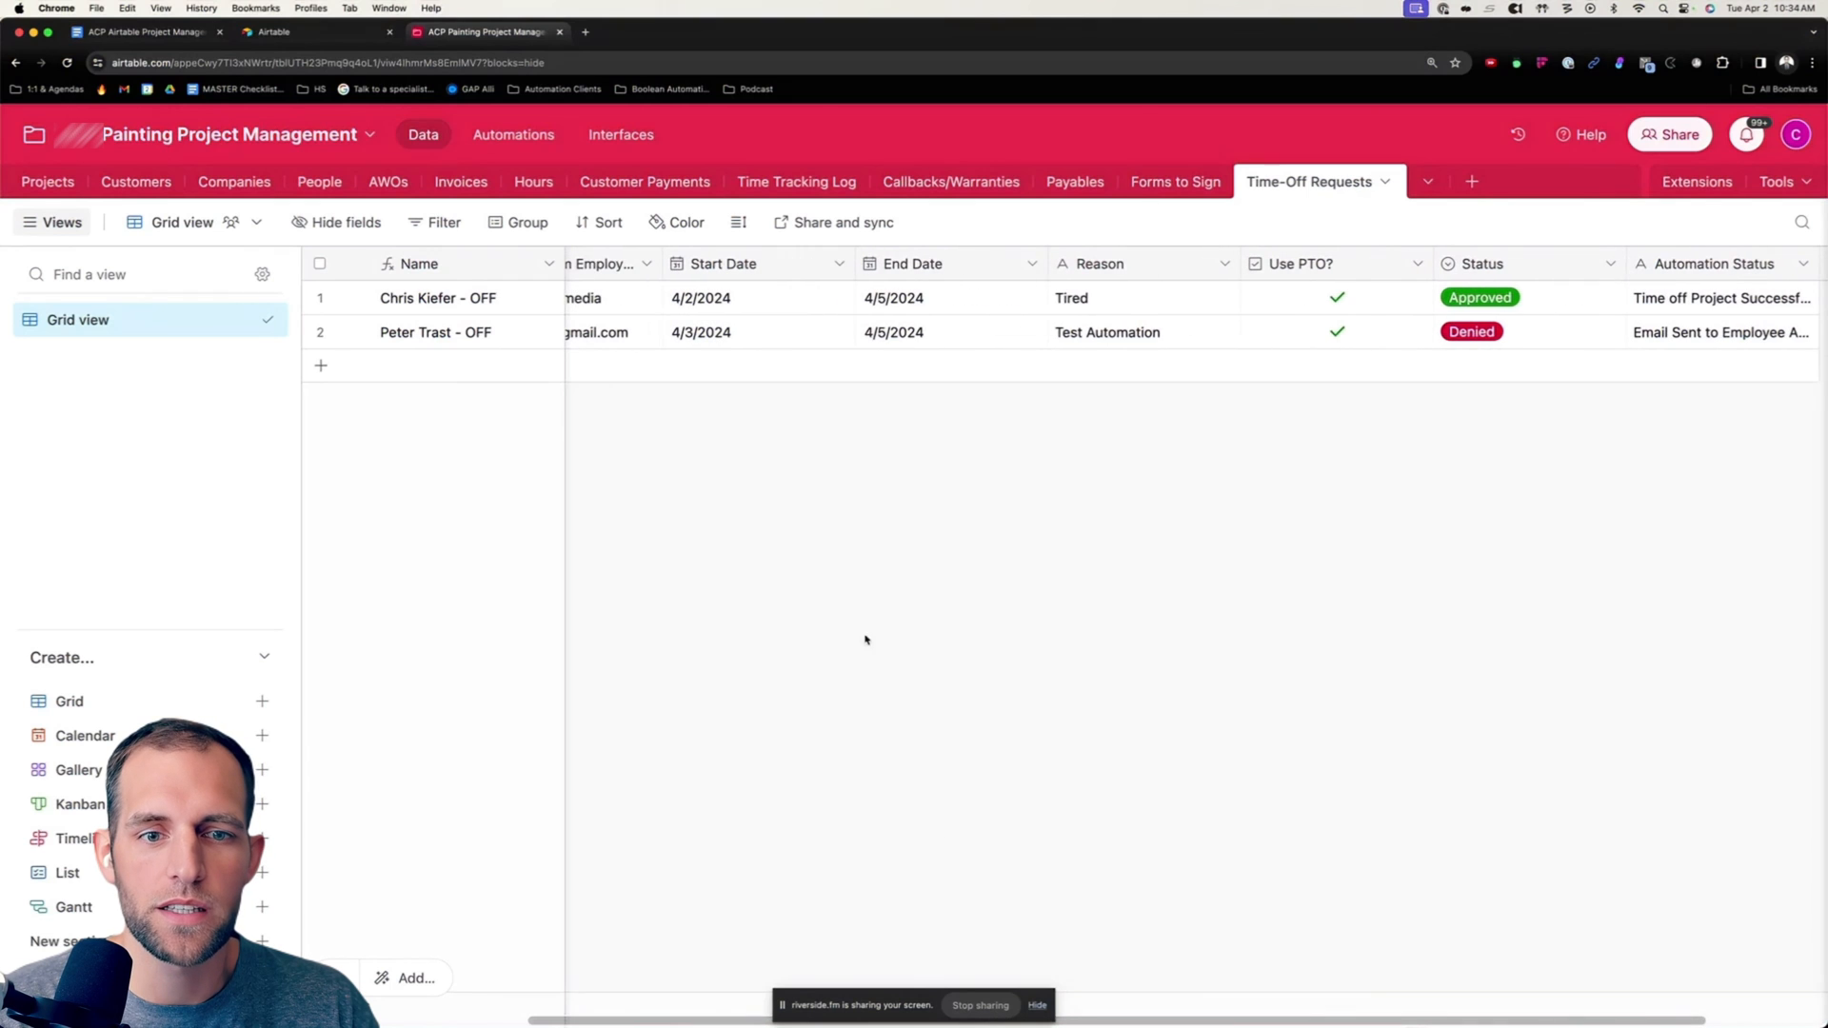